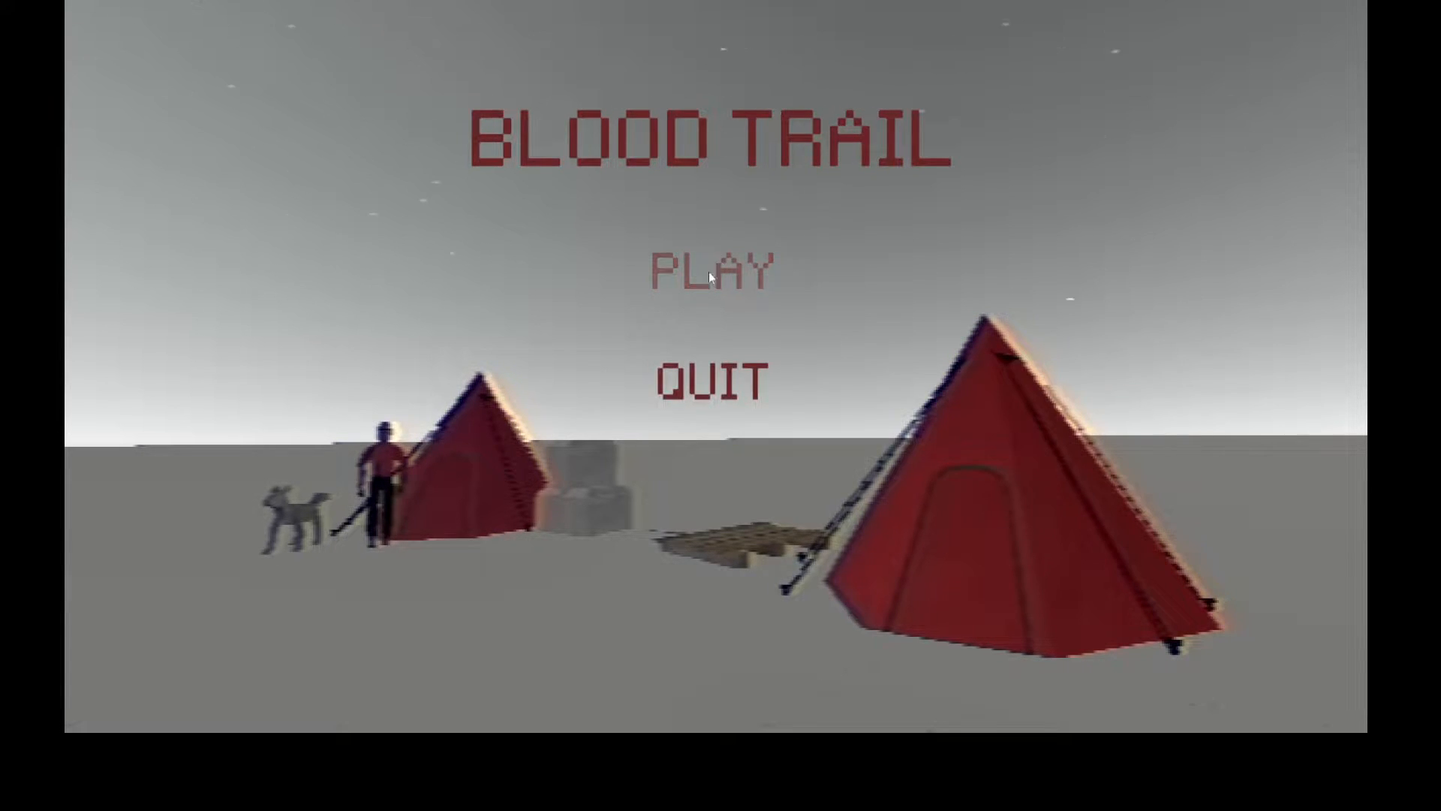
pyautogui.click(709, 272)
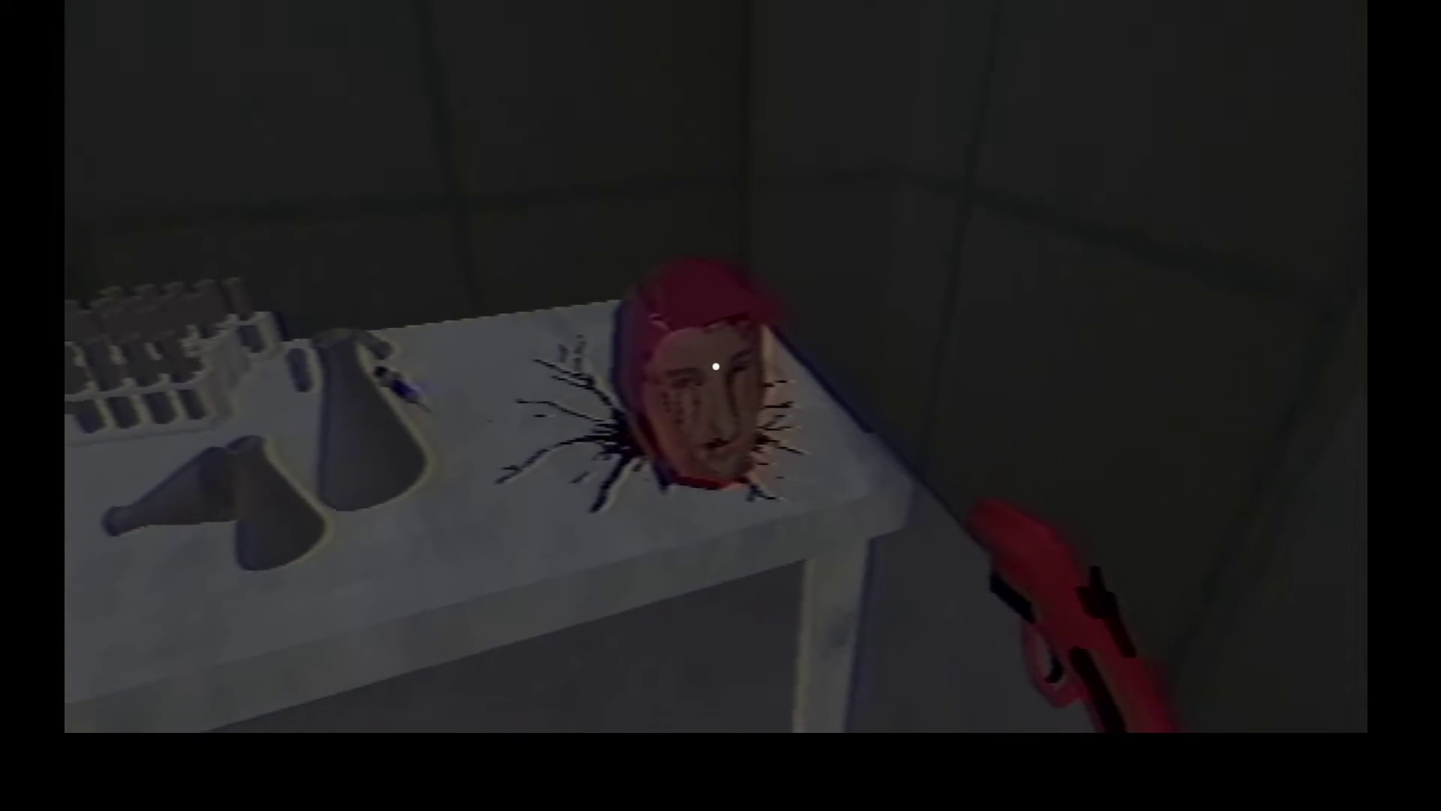
pyautogui.click(715, 367)
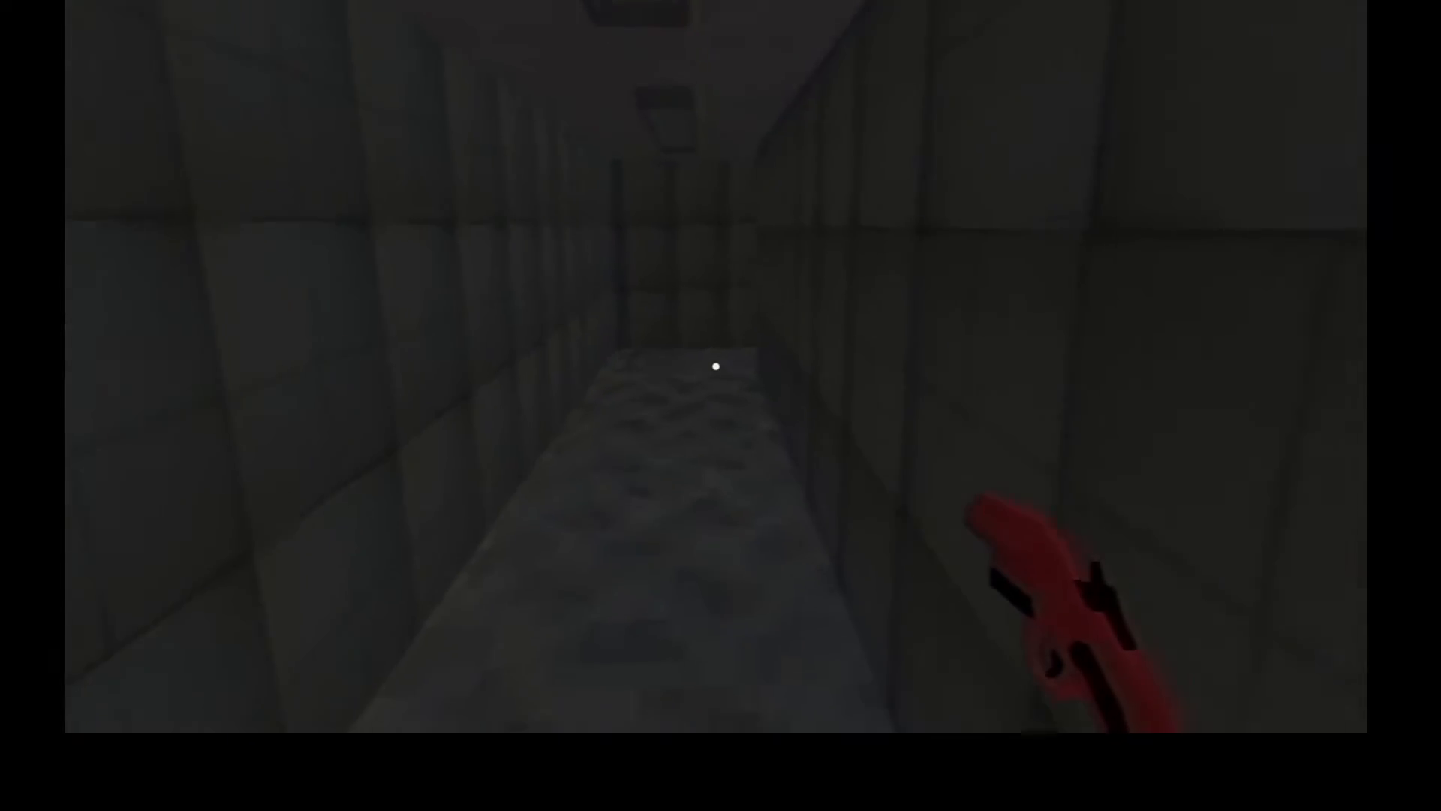
pyautogui.press('w')
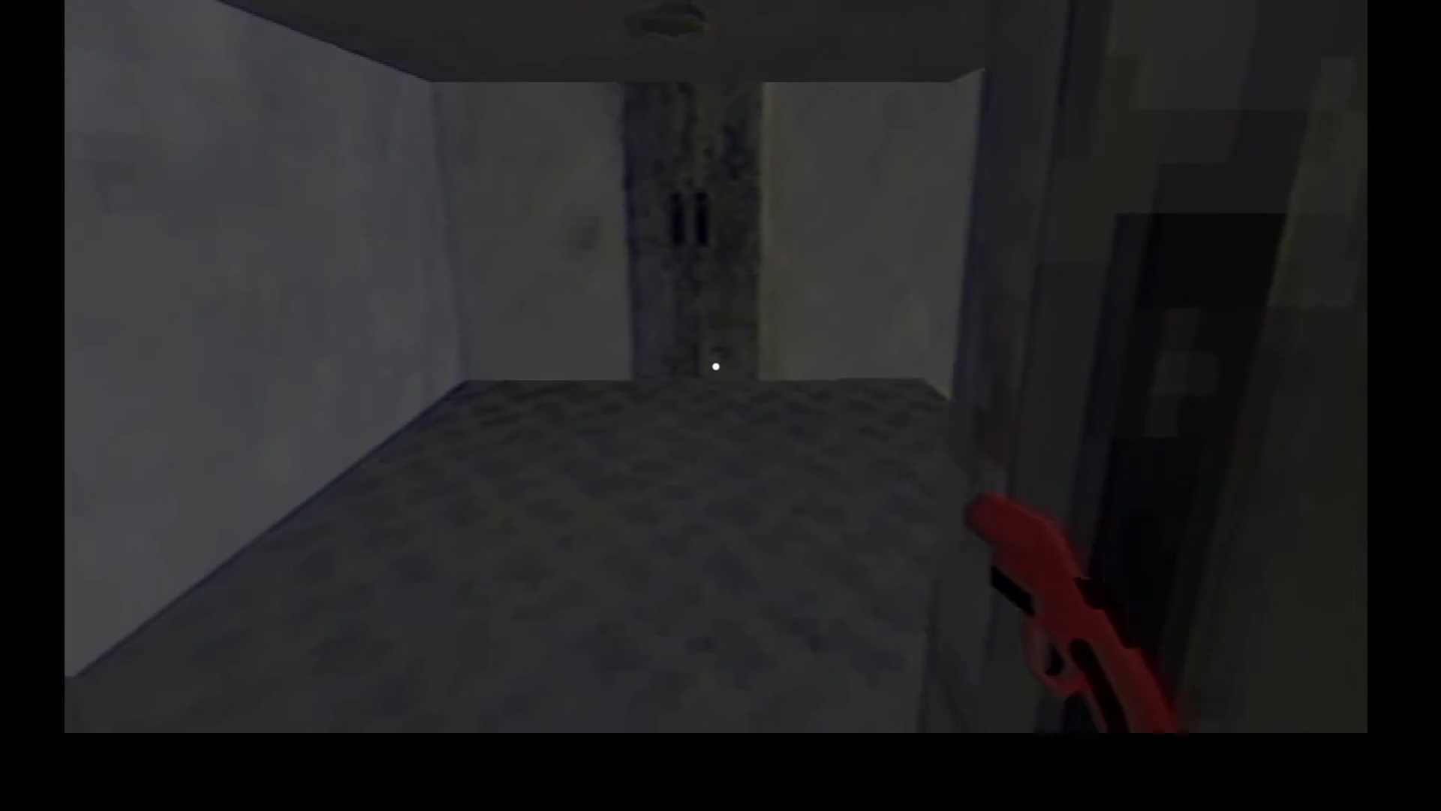
pyautogui.click(714, 367)
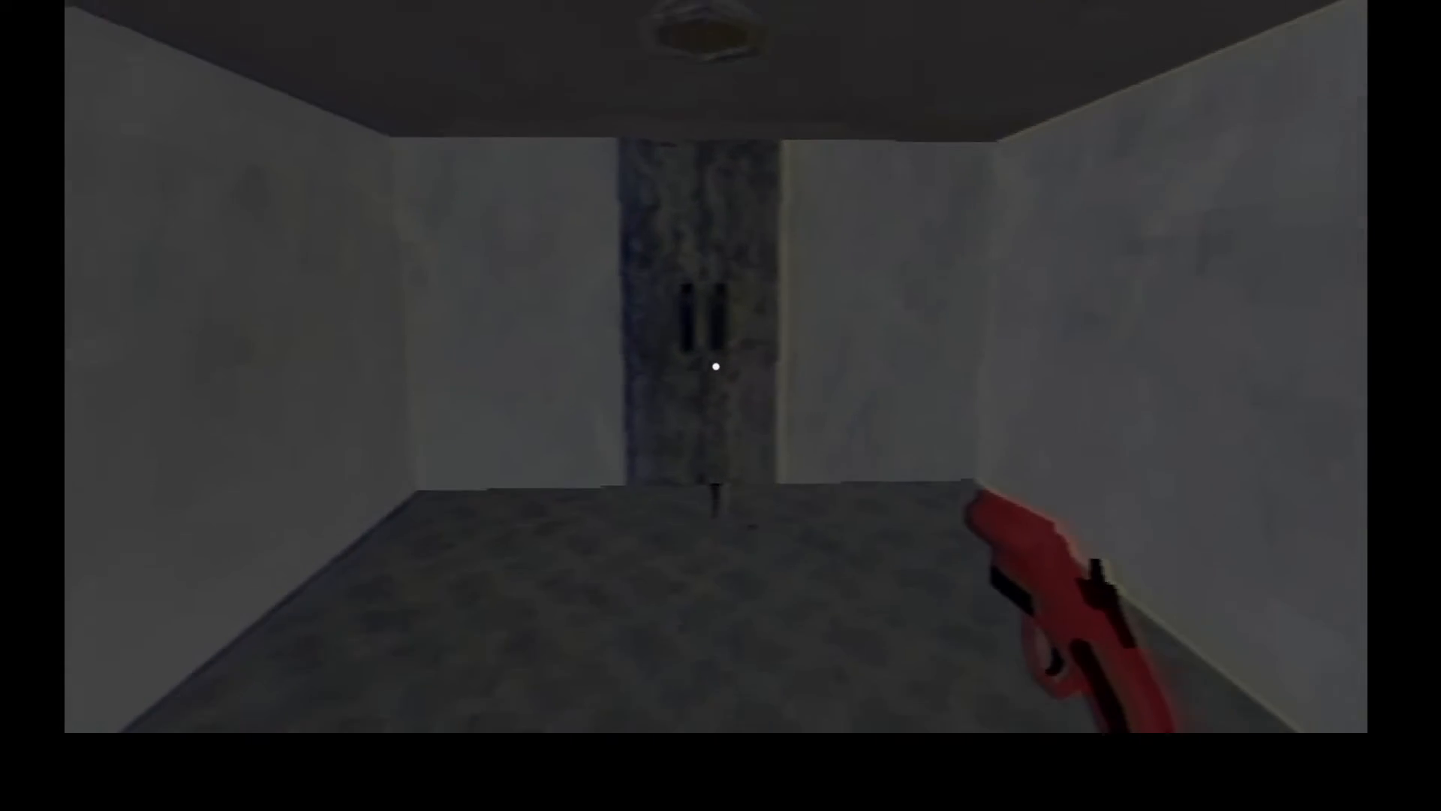
pyautogui.press('w')
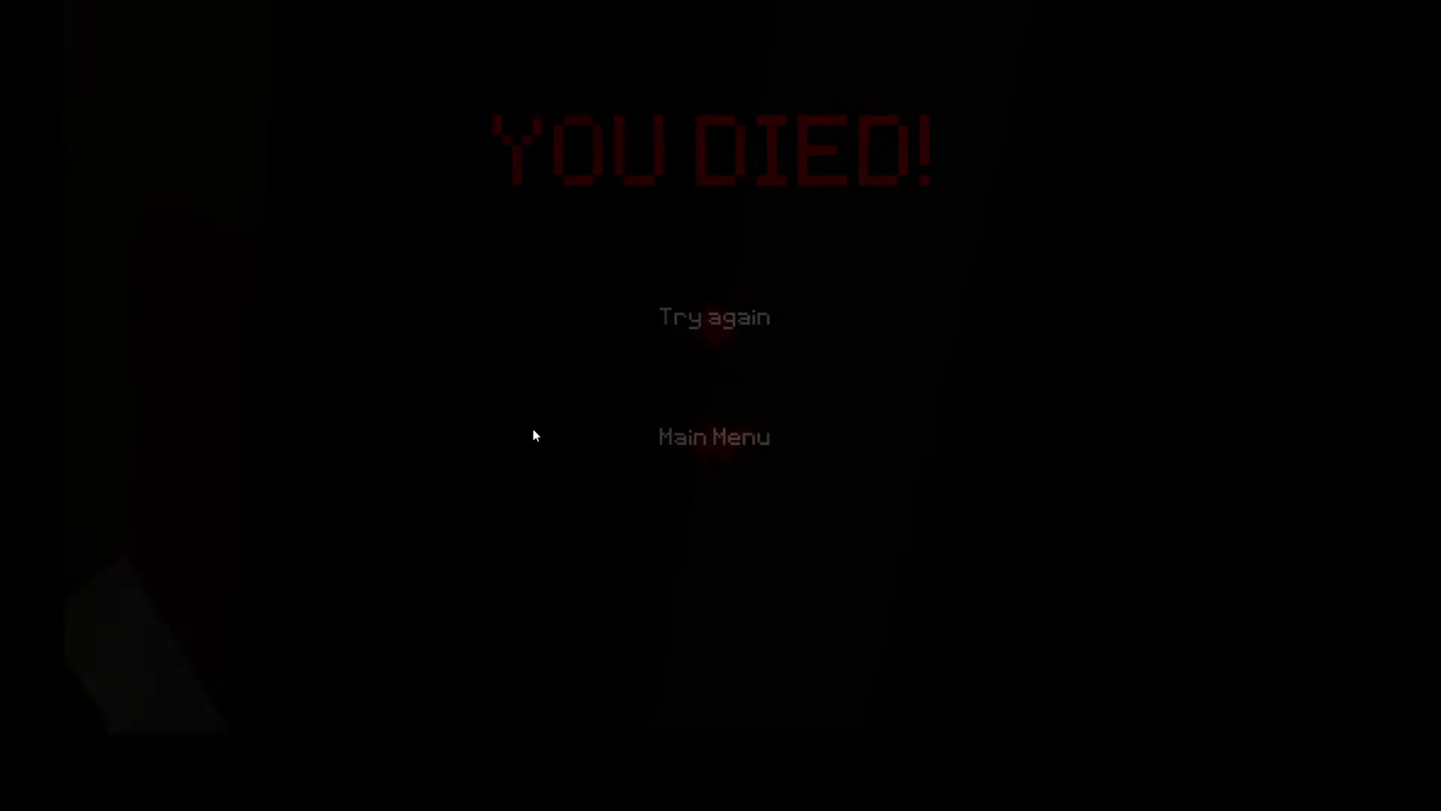
pyautogui.click(714, 315)
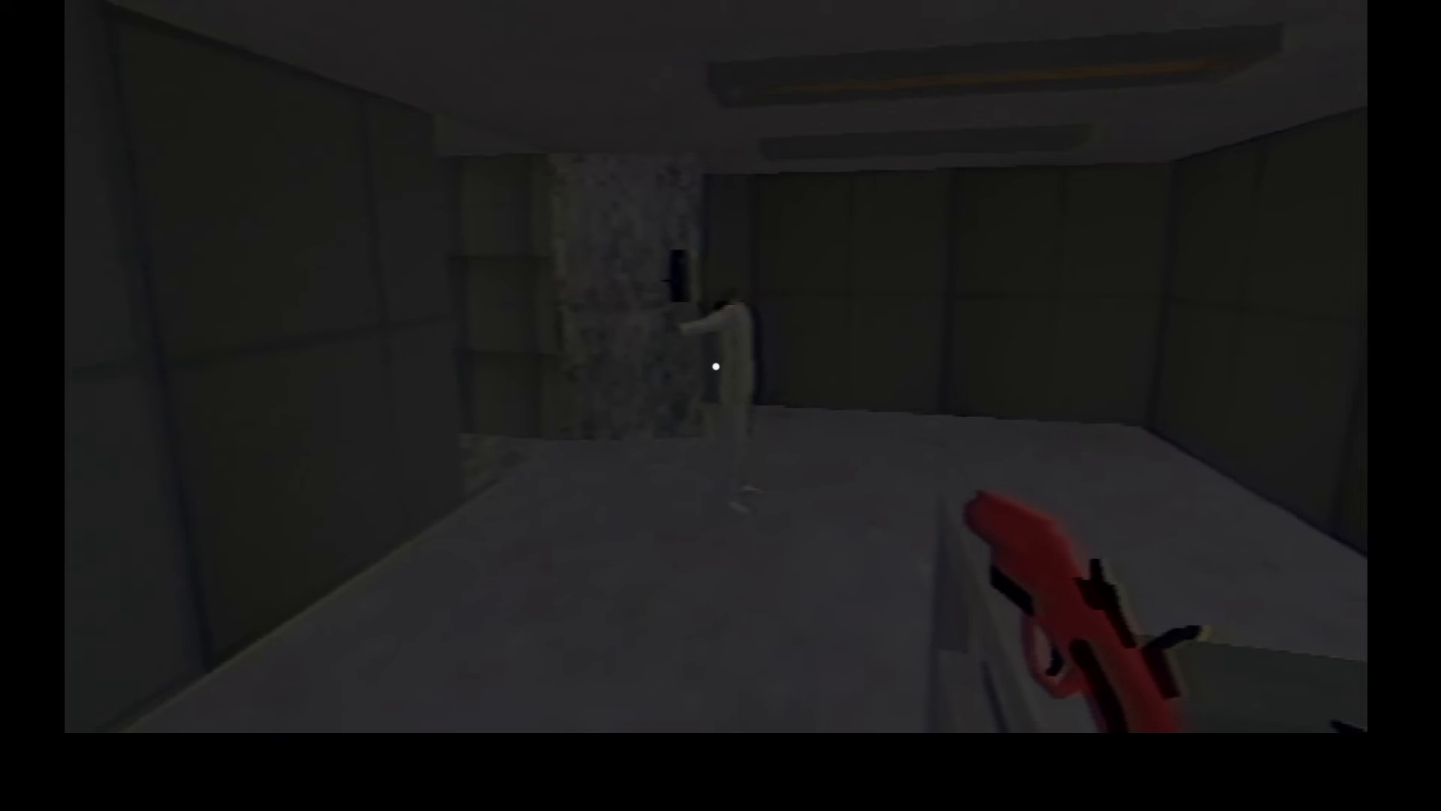
pyautogui.click(715, 367)
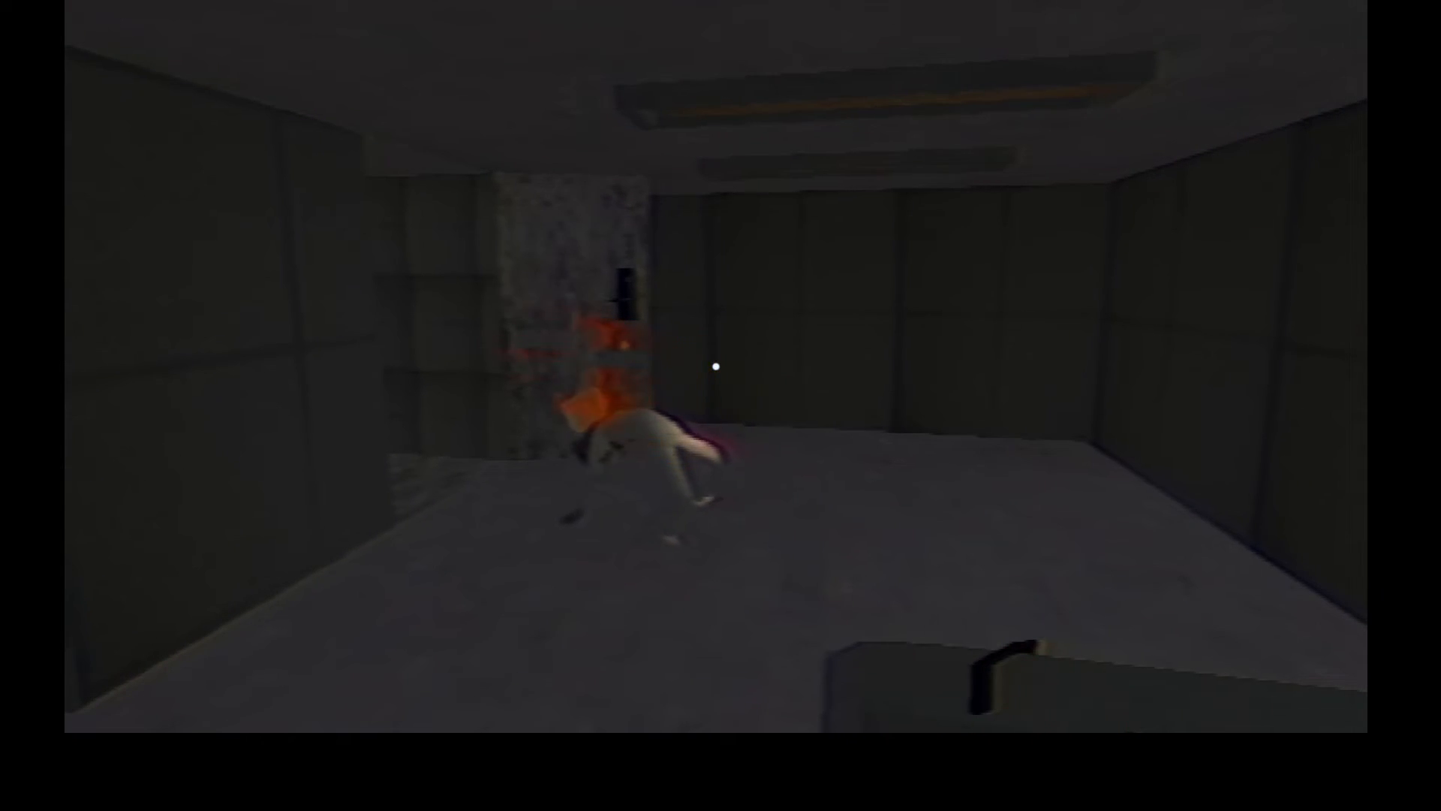
pyautogui.click(715, 367)
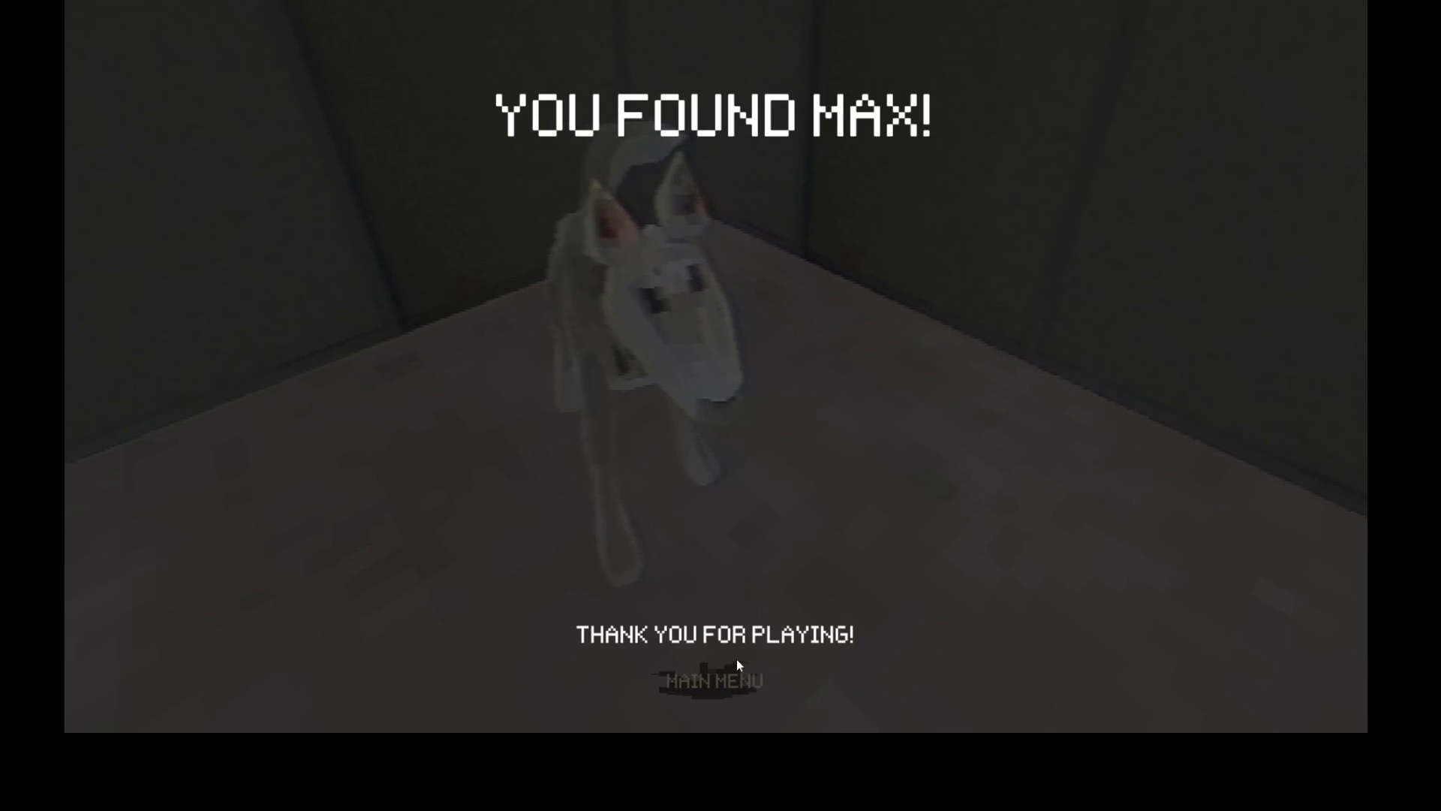
pyautogui.moveTo(792, 577)
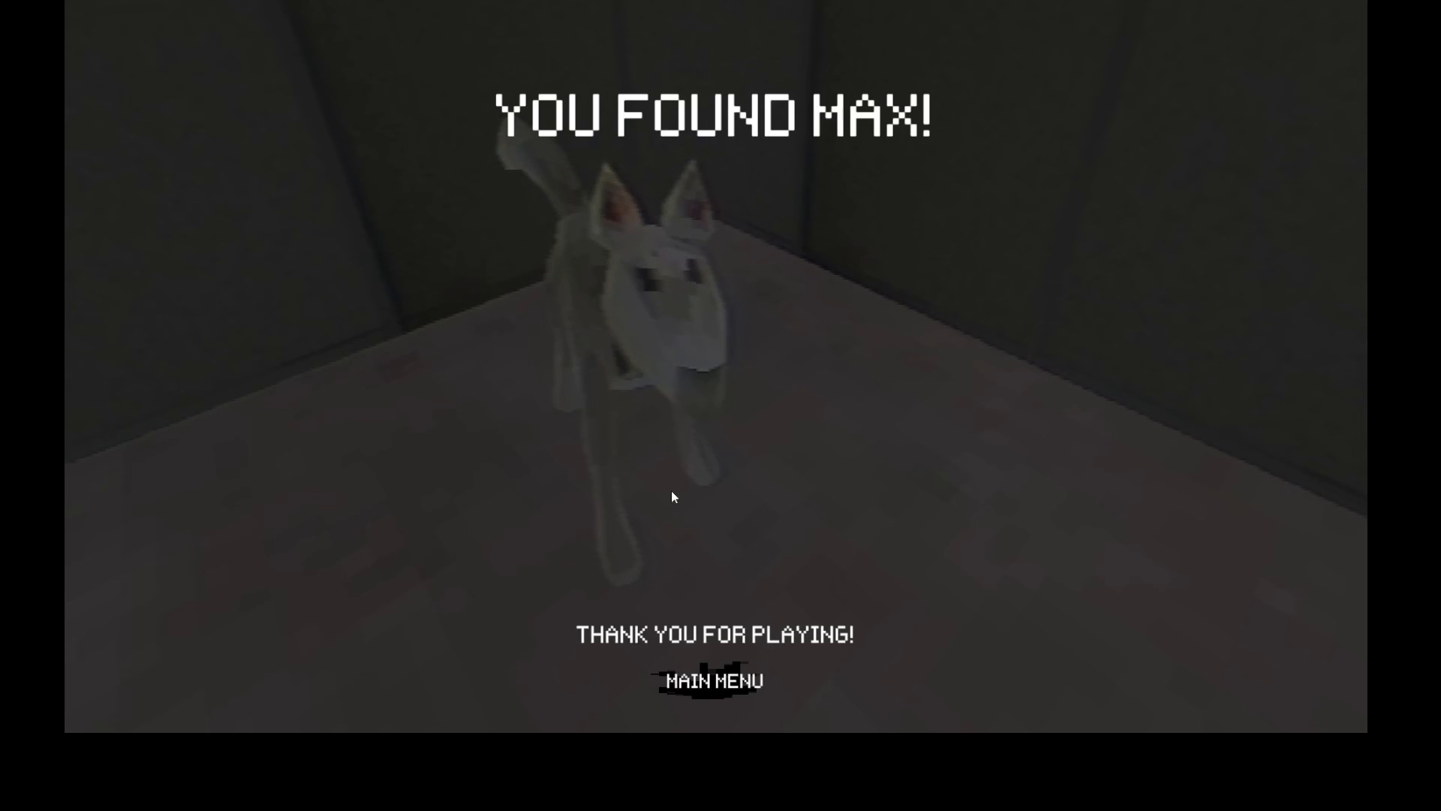
pyautogui.moveTo(745, 692)
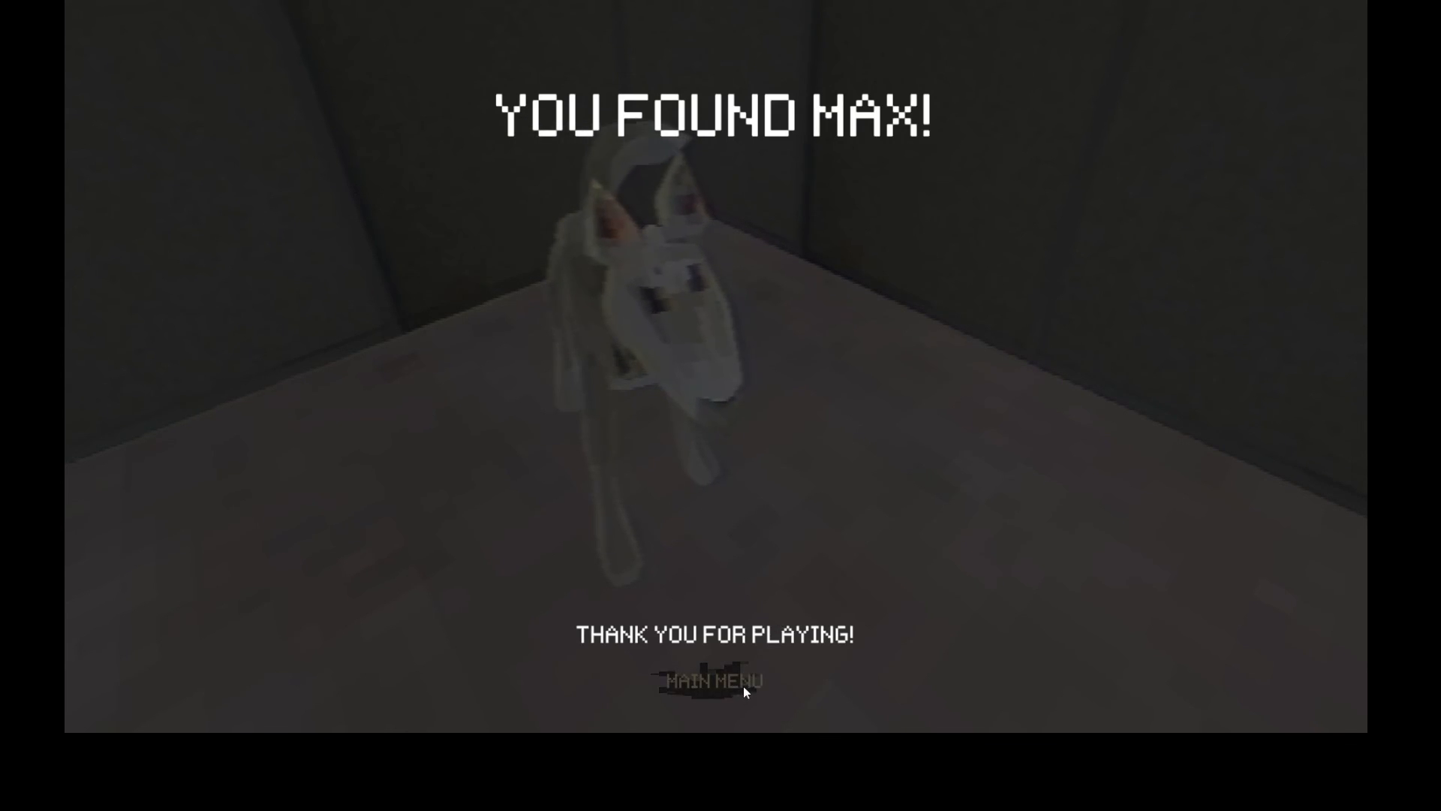